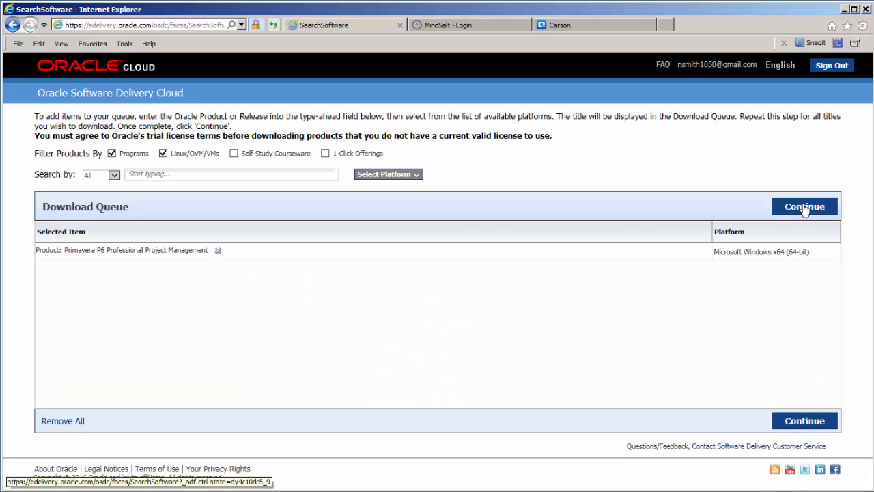
Continue through the Download Queue with the 16.1.0.0.0 Windows x64 release checked
{"action": "left_click", "coordinate": [804, 205]}
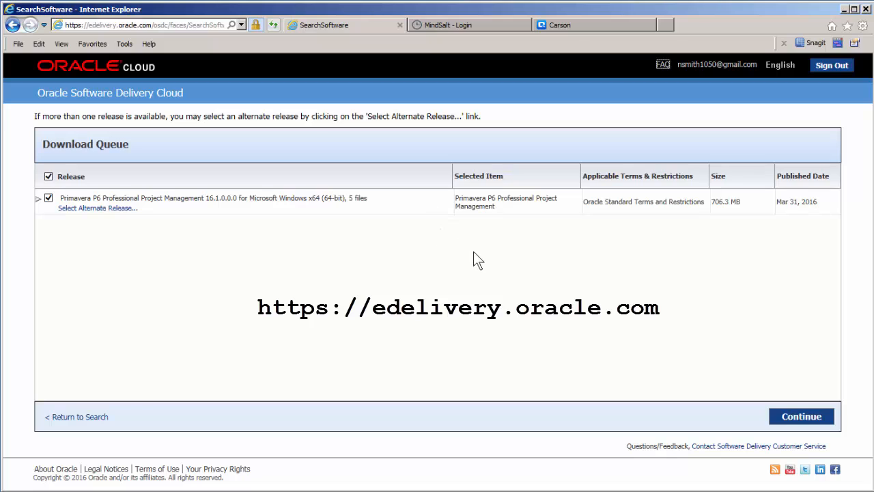
{"action": "mouse_move", "coordinate": [661, 247]}
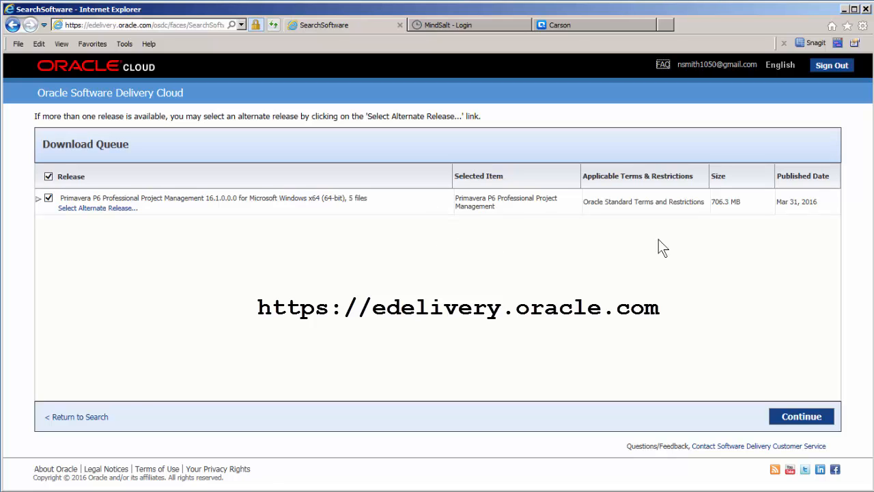
{"action": "left_click", "coordinate": [804, 415]}
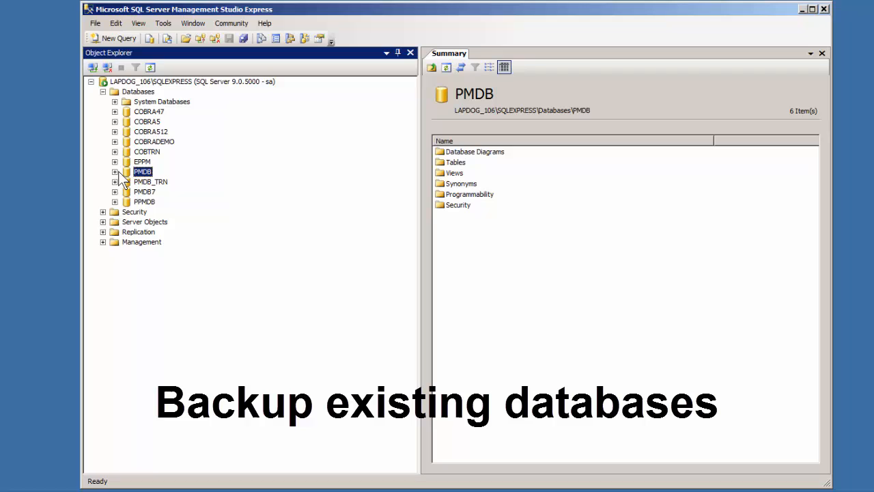
Run a Full backup of the PMDB database via Tasks > Back Up
{"action": "right_click", "coordinate": [142, 172]}
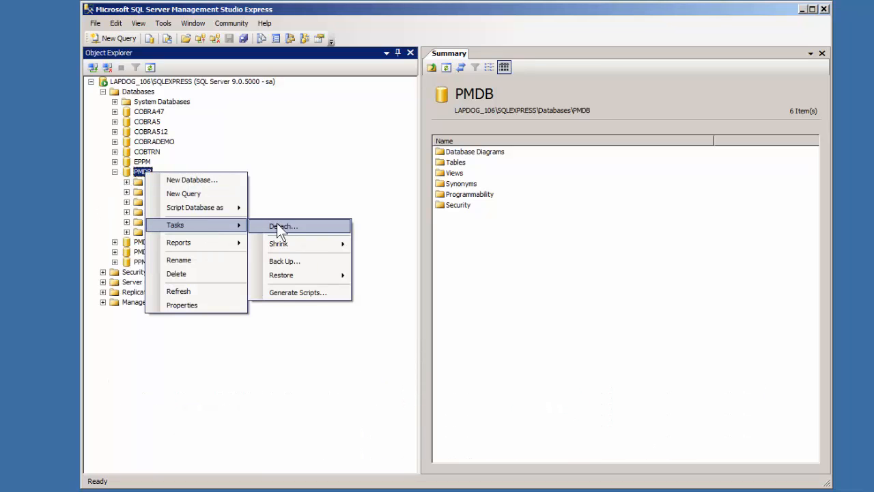
{"action": "left_click", "coordinate": [284, 261]}
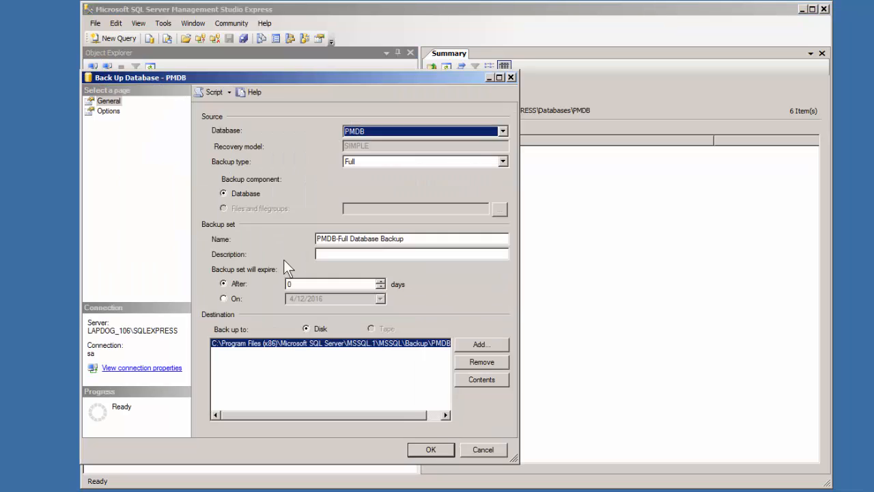
{"action": "left_click", "coordinate": [423, 238]}
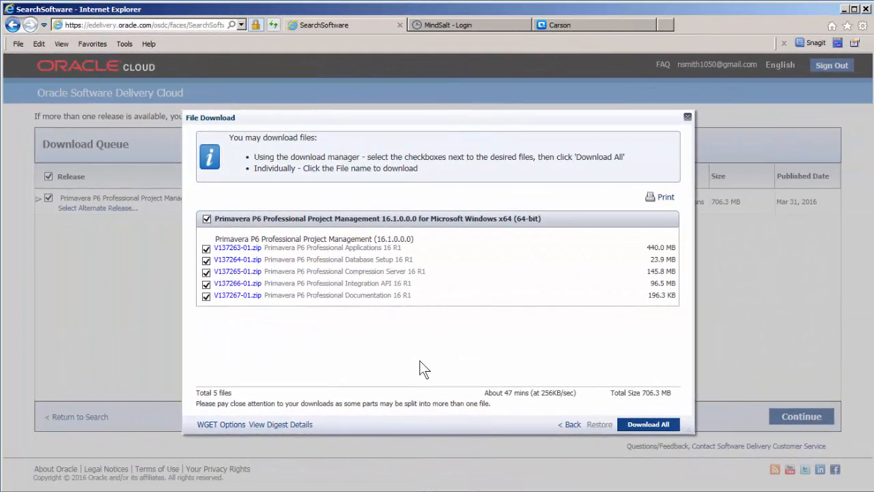
{"action": "mouse_move", "coordinate": [237, 247]}
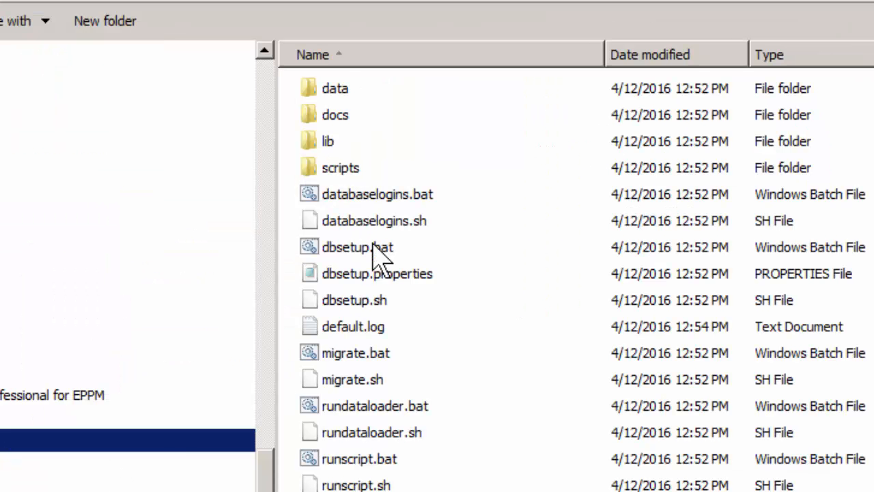
Run dbsetup.bat and allow the unverified publisher script to execute
{"action": "left_click", "coordinate": [359, 247]}
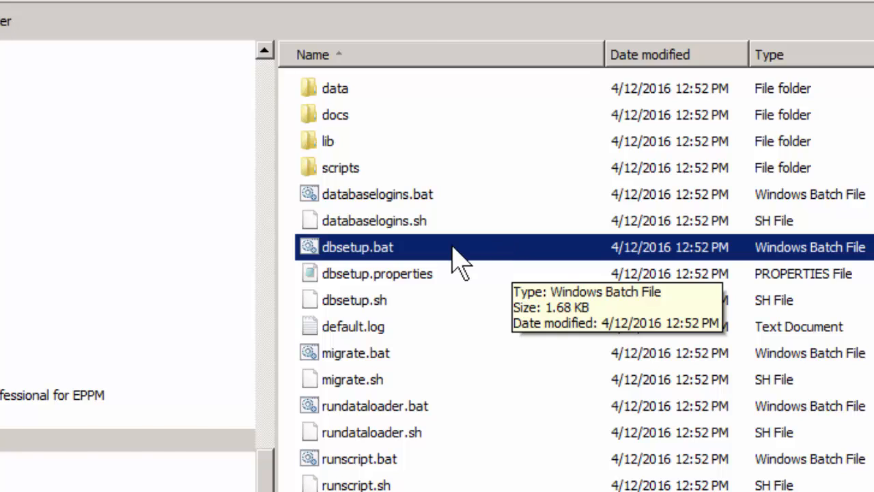
{"action": "double_click", "coordinate": [360, 247]}
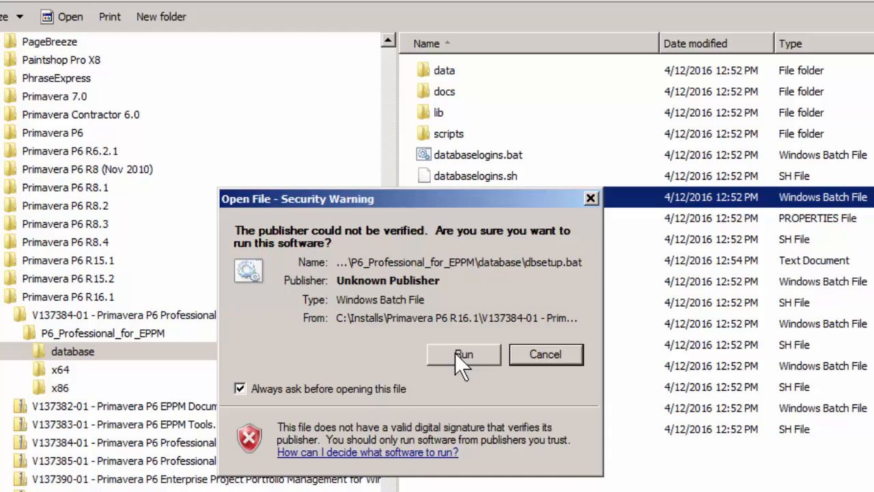
{"action": "left_click", "coordinate": [462, 354]}
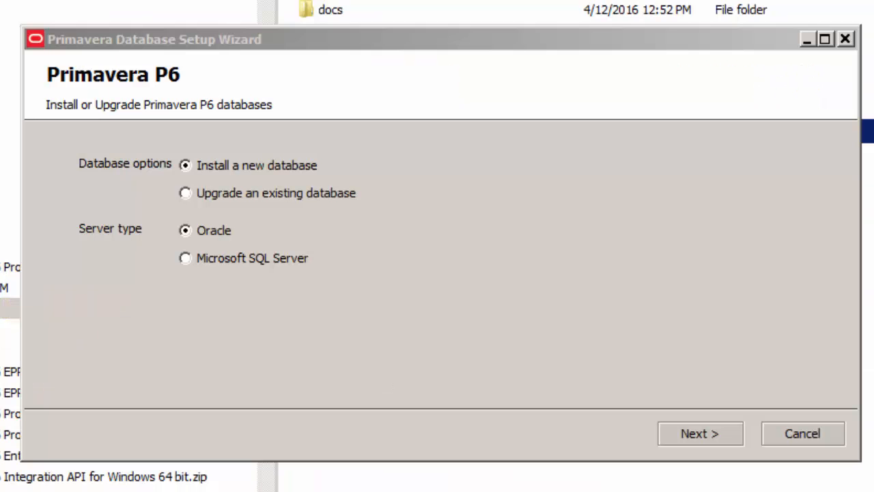
{"action": "mouse_move", "coordinate": [437, 331]}
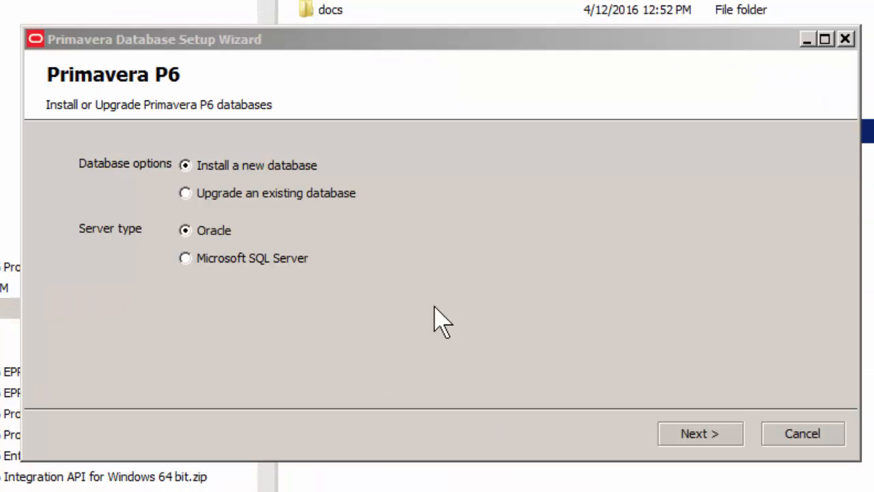
{"action": "mouse_move", "coordinate": [281, 176]}
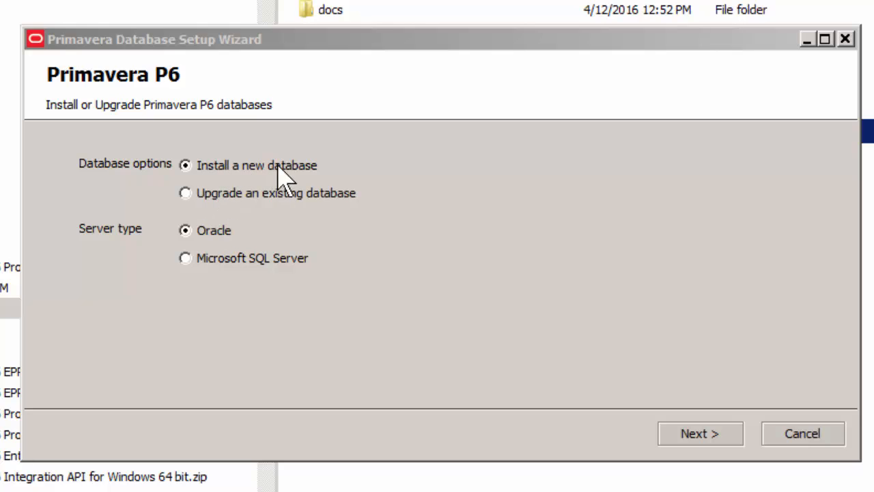
Select 'Upgrade an existing database' on Microsoft SQL Server and advance to Connection Information
{"action": "left_click", "coordinate": [185, 192]}
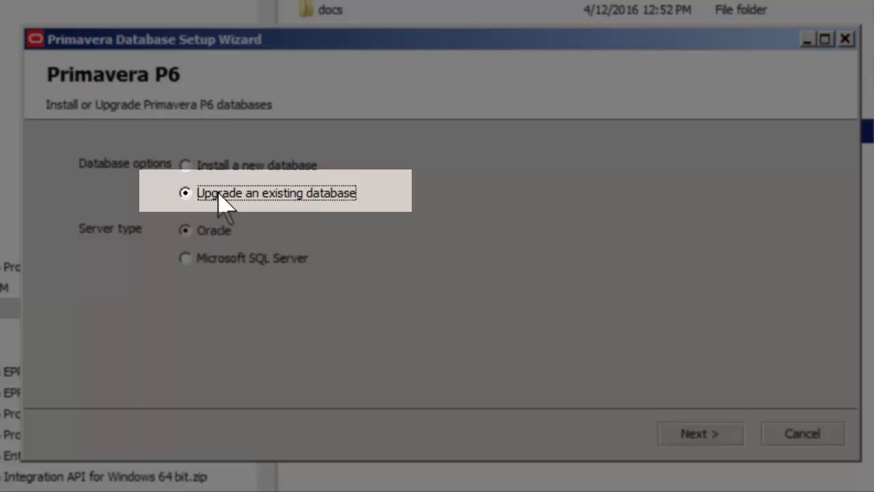
{"action": "left_click", "coordinate": [185, 256]}
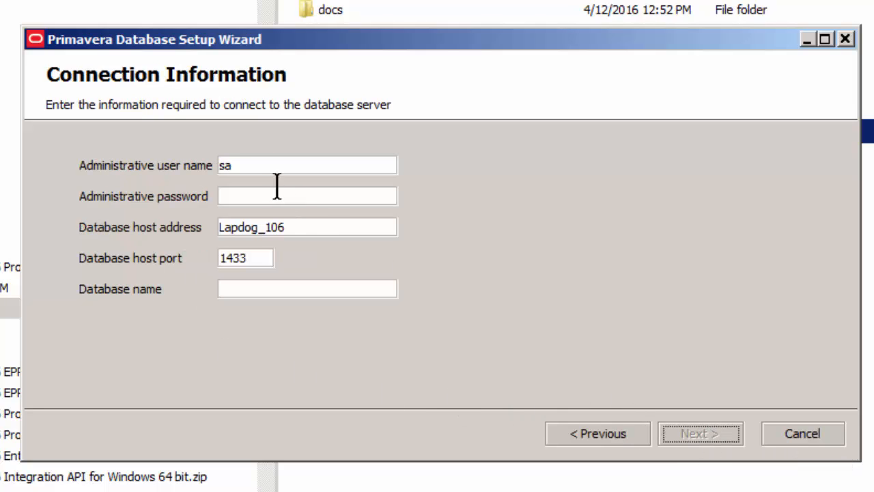
Enter the sa password and database name PPMDB and submit the connection details
{"action": "type", "text": "**"}
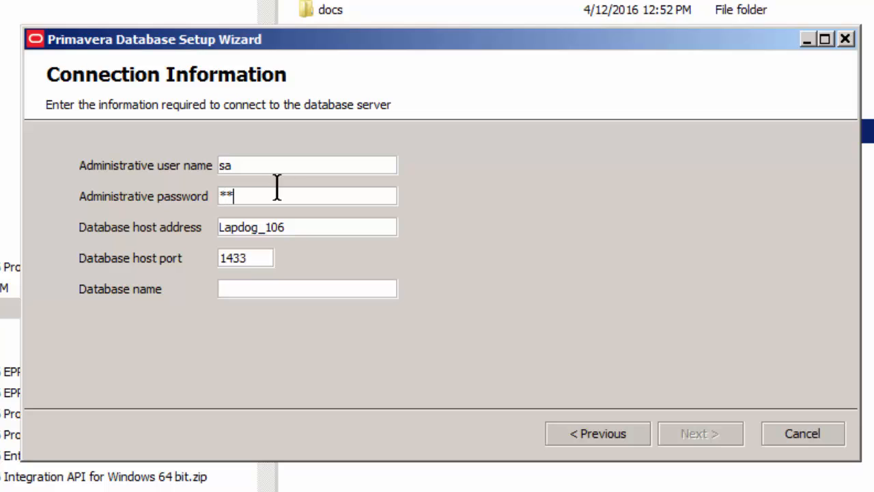
{"action": "mouse_move", "coordinate": [588, 293]}
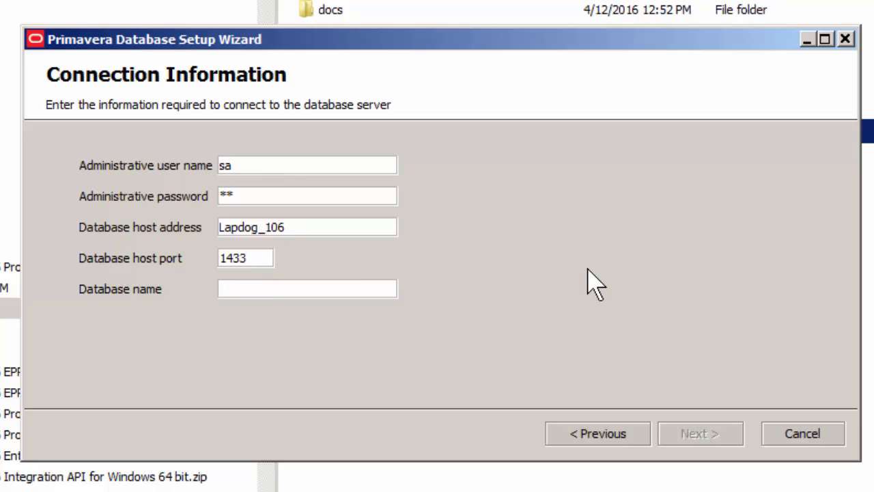
{"action": "type", "text": "PPM"}
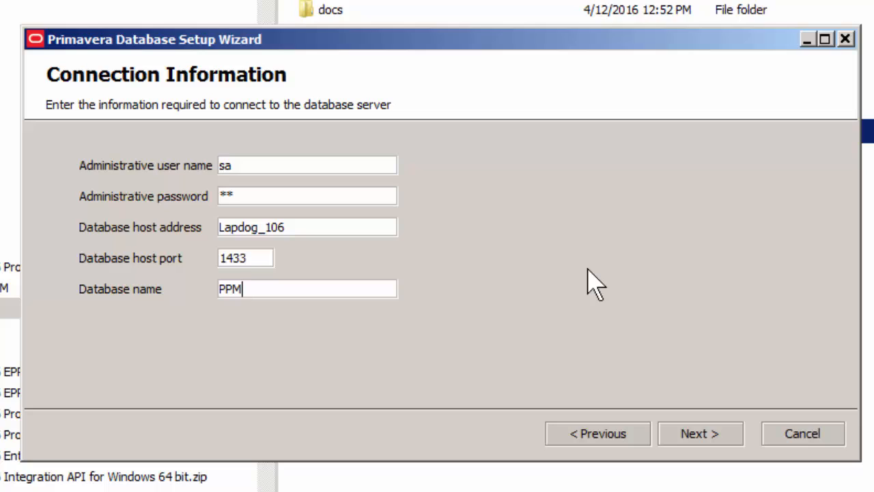
{"action": "type", "text": "DB"}
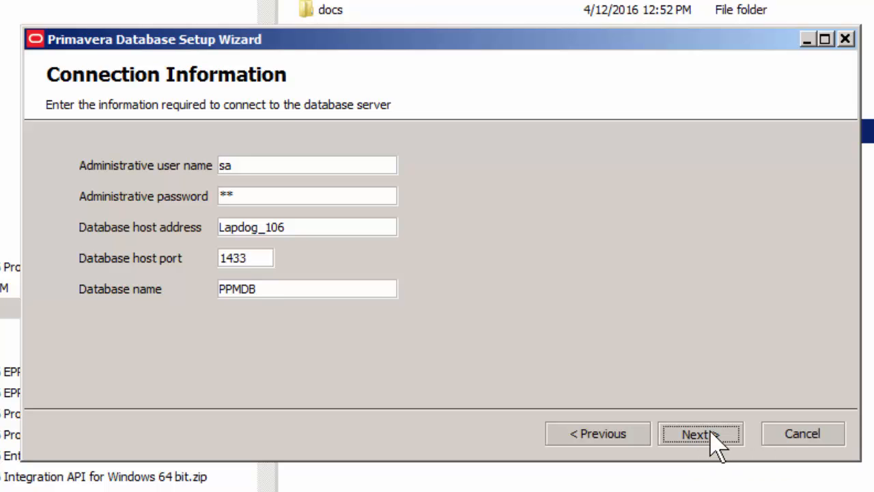
{"action": "left_click", "coordinate": [708, 434]}
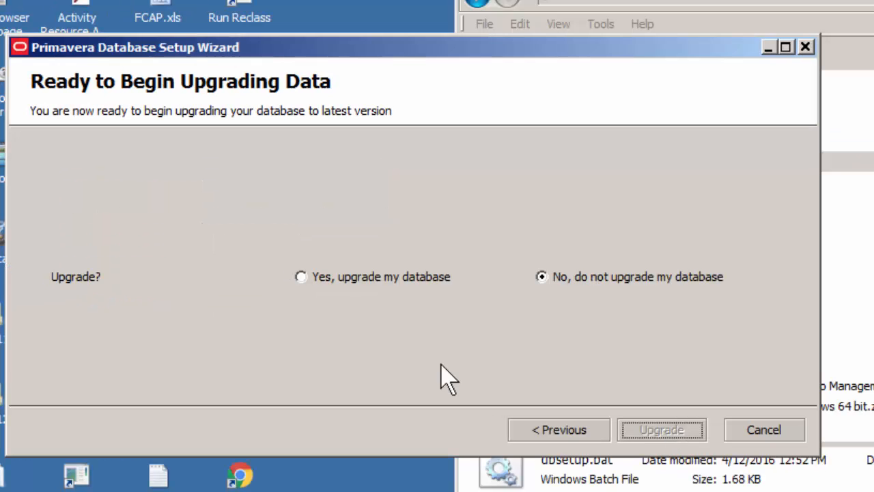
Confirm 'Yes, upgrade my database', run the upgrade and advance to the Finish step
{"action": "left_click", "coordinate": [301, 276]}
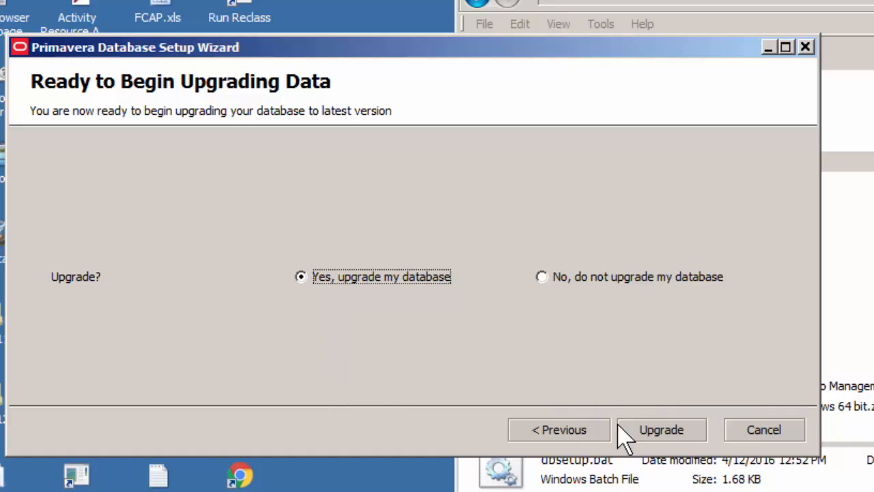
{"action": "left_click", "coordinate": [660, 429]}
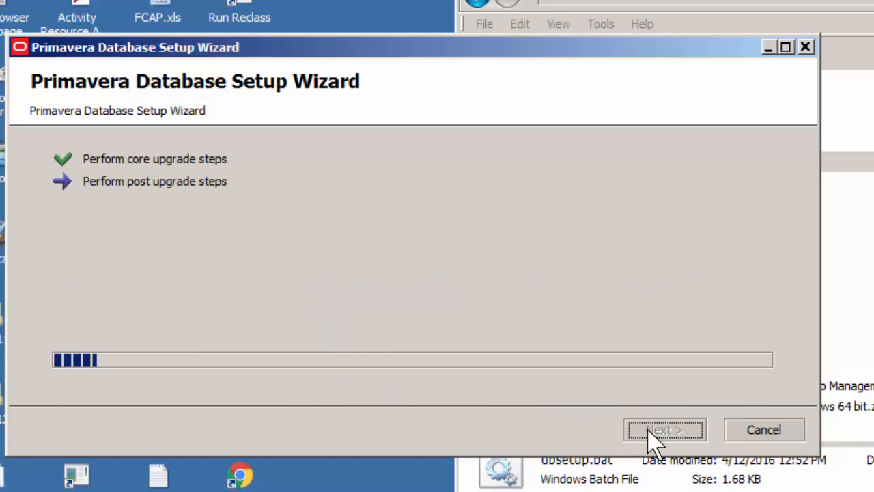
{"action": "left_click", "coordinate": [666, 429]}
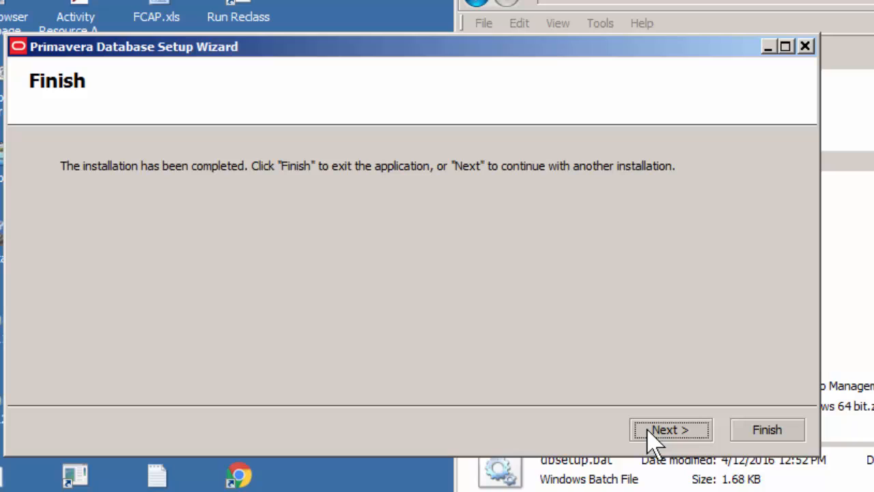
{"action": "mouse_move", "coordinate": [227, 219]}
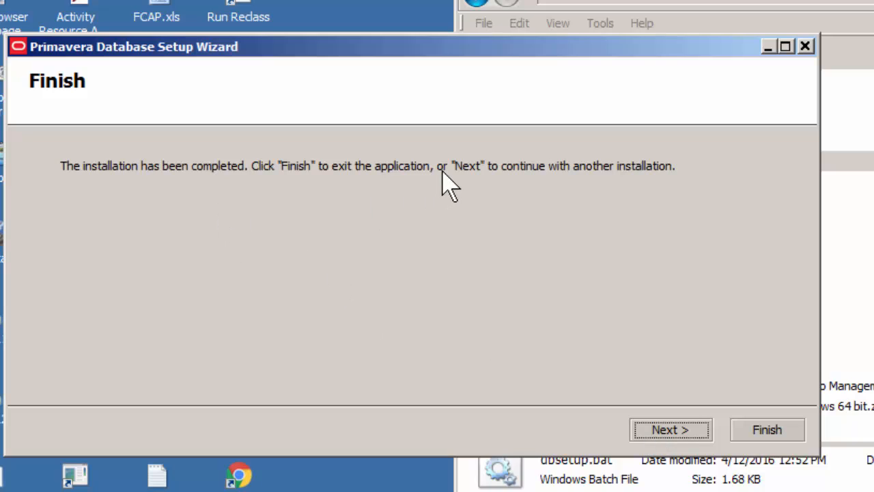
{"action": "mouse_move", "coordinate": [665, 438]}
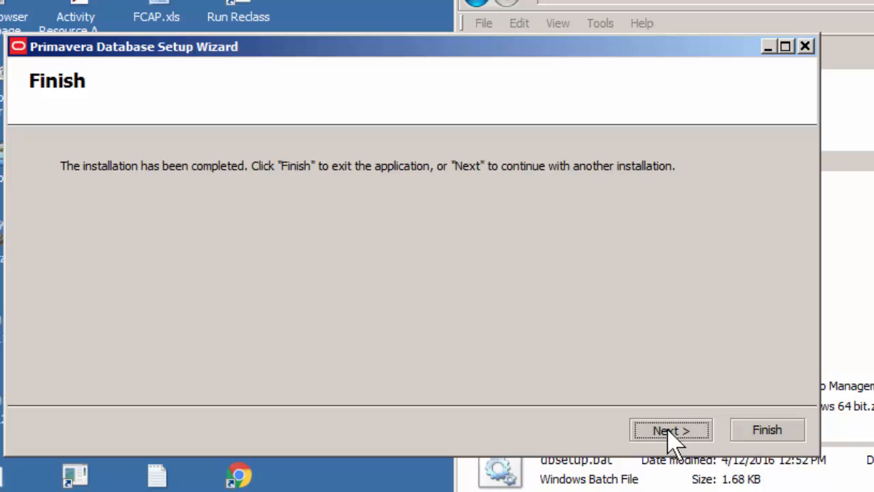
Repeat the wizard pass connecting to PMDB on SQL Server and run the upgrade to completion
{"action": "left_click", "coordinate": [666, 429]}
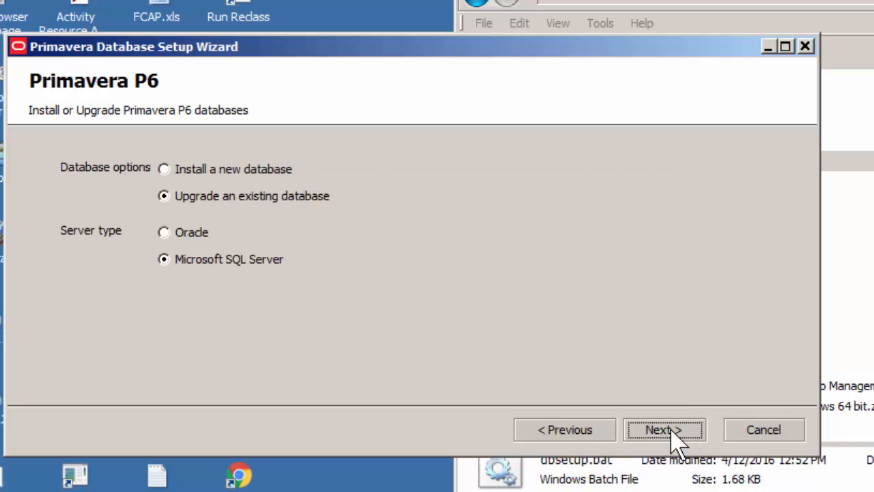
{"action": "left_click", "coordinate": [663, 429]}
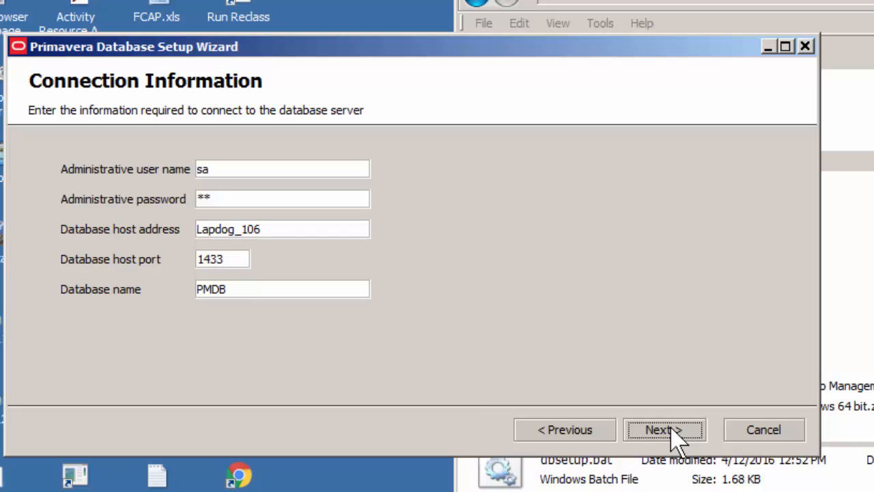
{"action": "double_click", "coordinate": [212, 290]}
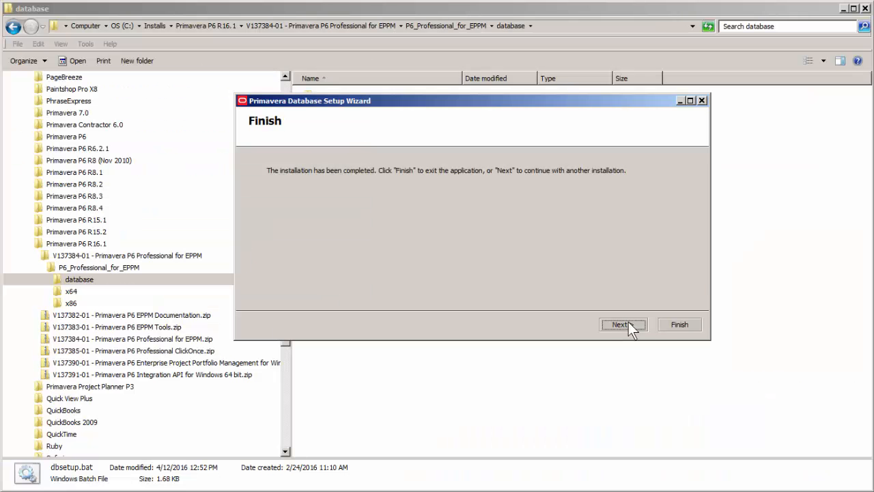
{"action": "mouse_move", "coordinate": [684, 329]}
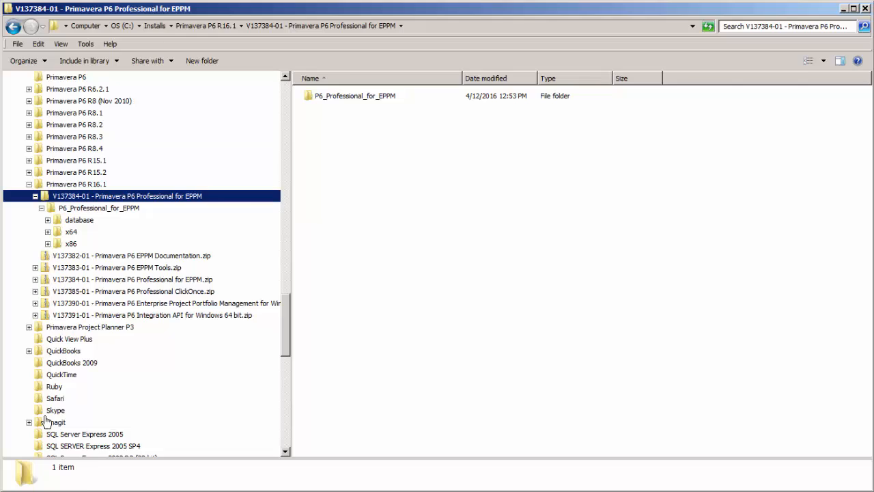
Launch setup.exe from the P6_Professional_for_EPPM folder to start the P6 Professional installer
{"action": "left_click", "coordinate": [99, 207]}
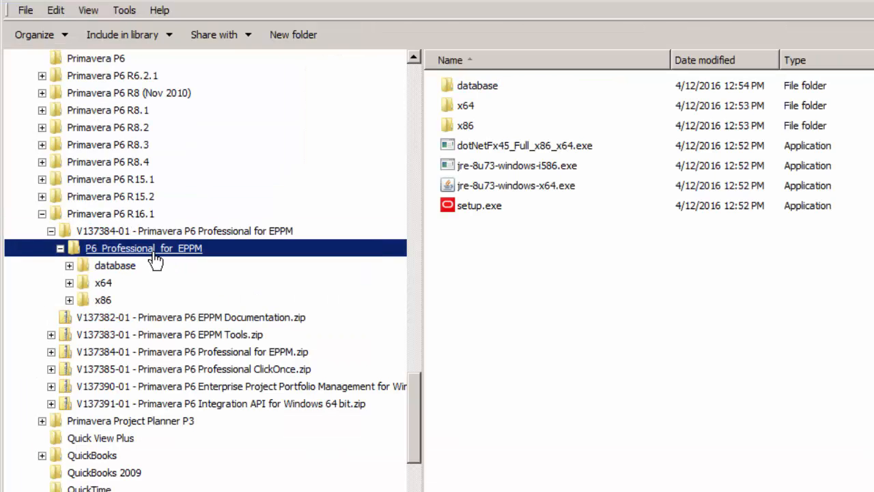
{"action": "left_click", "coordinate": [481, 205]}
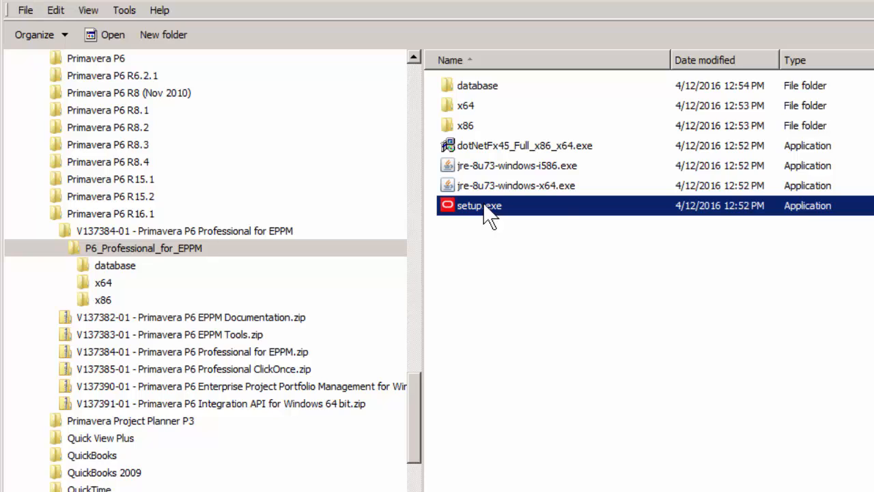
{"action": "mouse_move", "coordinate": [560, 205]}
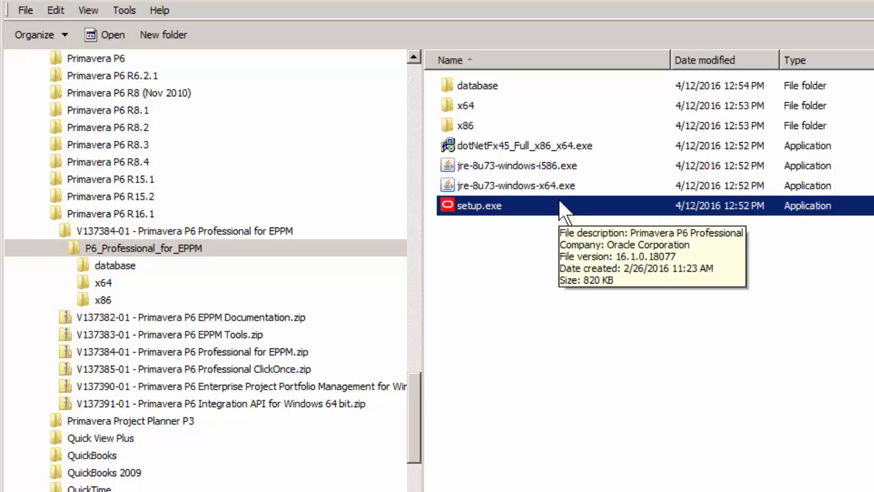
{"action": "mouse_move", "coordinate": [557, 217]}
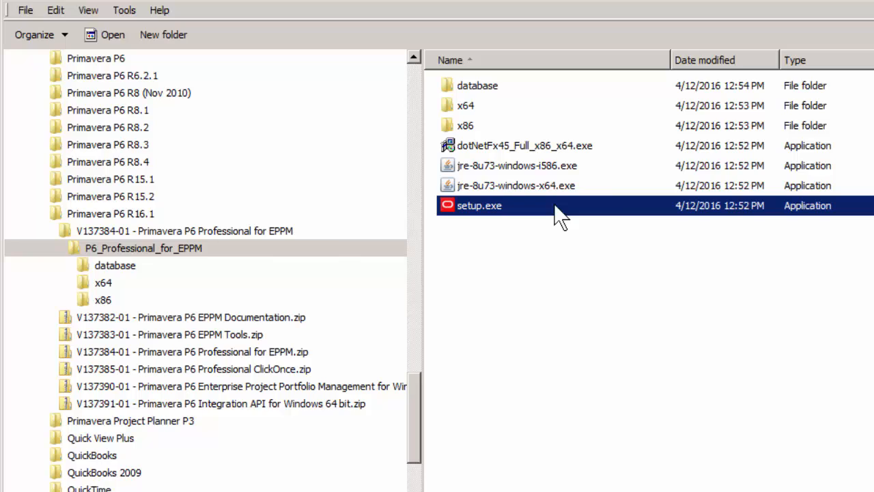
{"action": "double_click", "coordinate": [474, 205]}
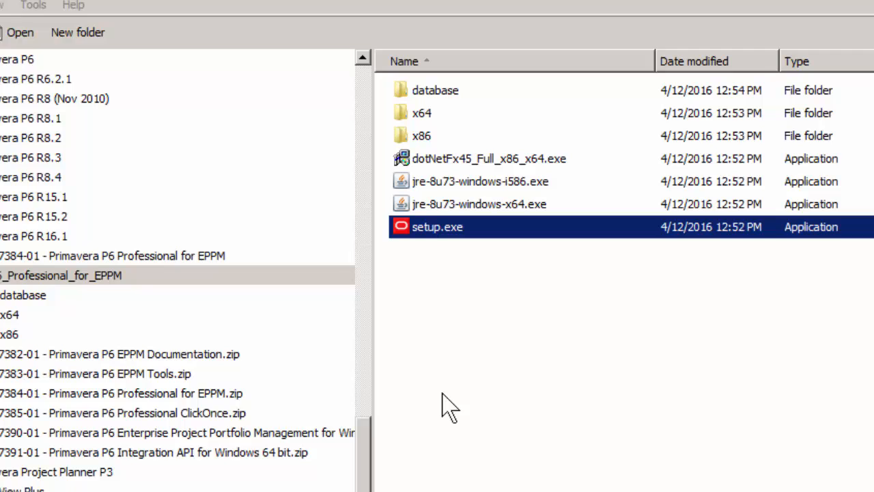
{"action": "mouse_move", "coordinate": [456, 403]}
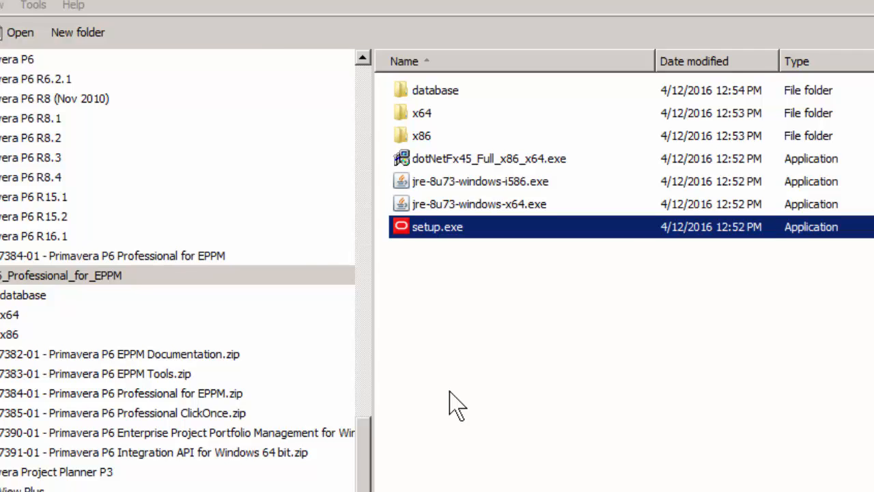
{"action": "double_click", "coordinate": [437, 226]}
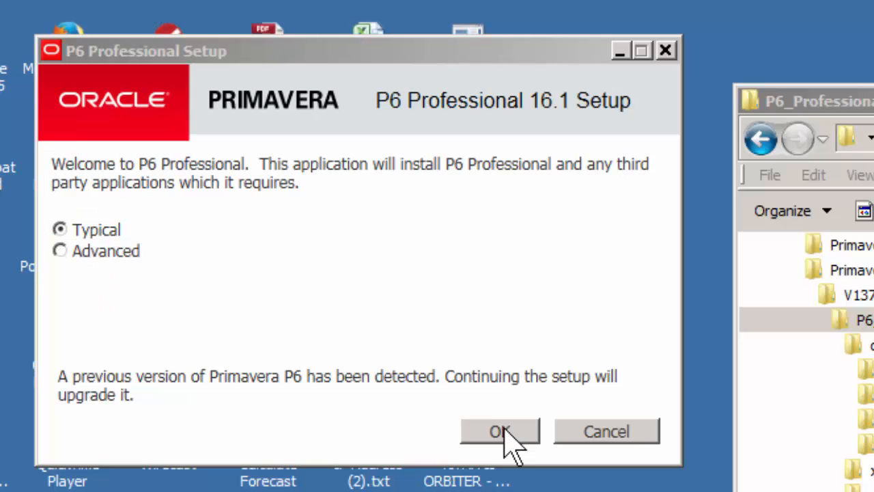
Accept the Typical setup and start installing P6 Professional 16.1 over the detected version
{"action": "left_click", "coordinate": [500, 429]}
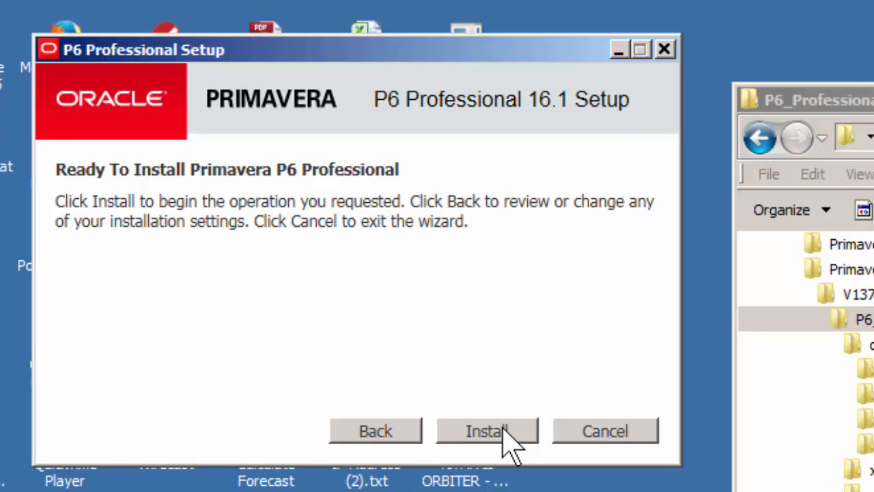
{"action": "left_click", "coordinate": [489, 431]}
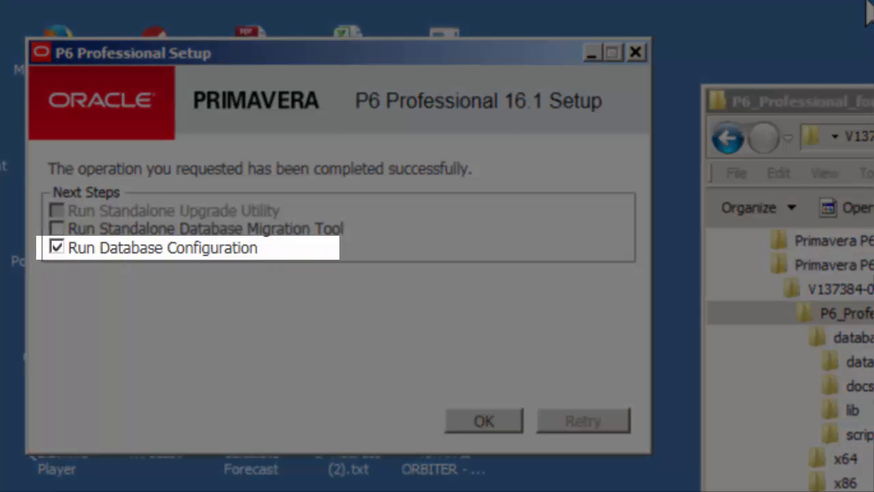
{"action": "mouse_move", "coordinate": [253, 352]}
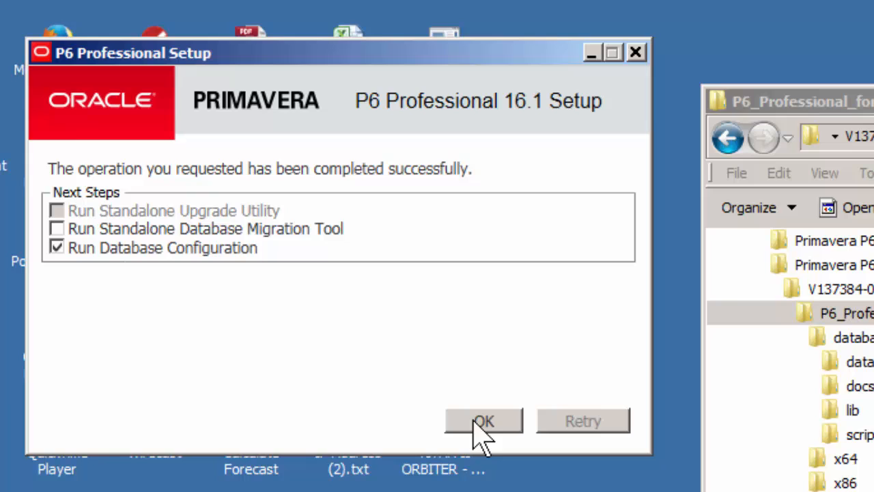
Close the successful setup with Run Database Configuration left checked
{"action": "left_click", "coordinate": [485, 420]}
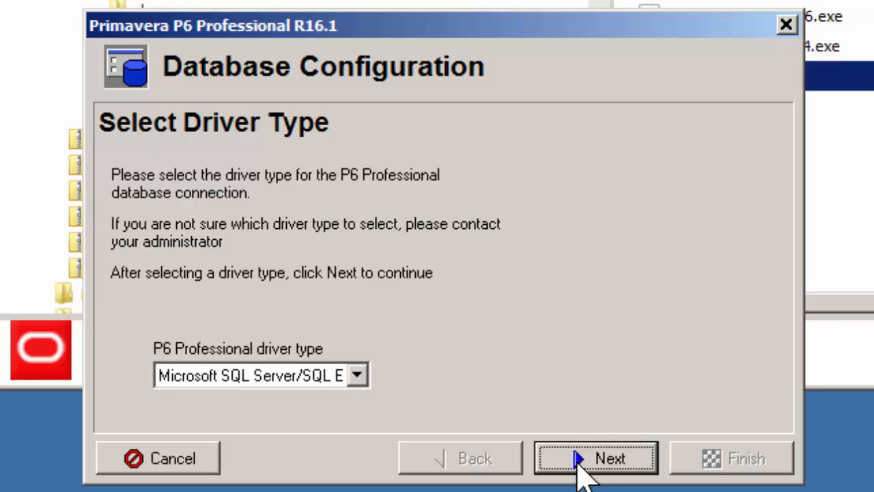
Keep the Microsoft SQL Server driver and PMDB host, and enter the pubuser login and password
{"action": "left_click", "coordinate": [600, 458]}
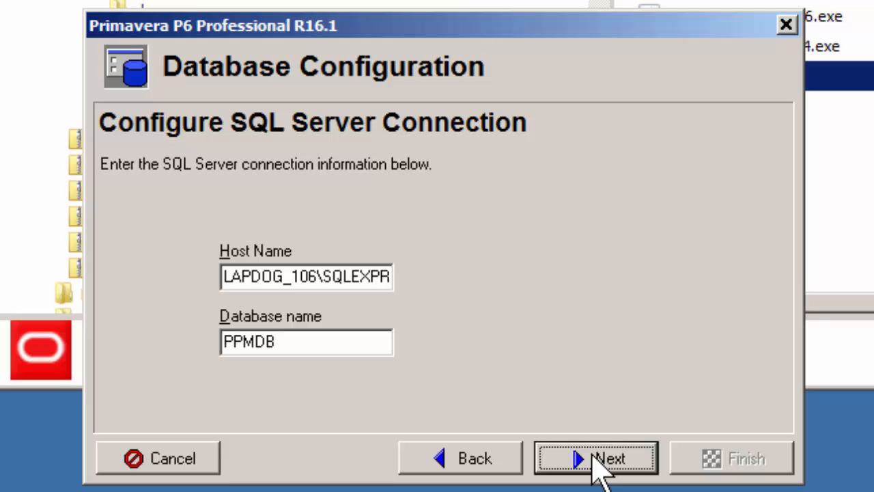
{"action": "left_click", "coordinate": [595, 457]}
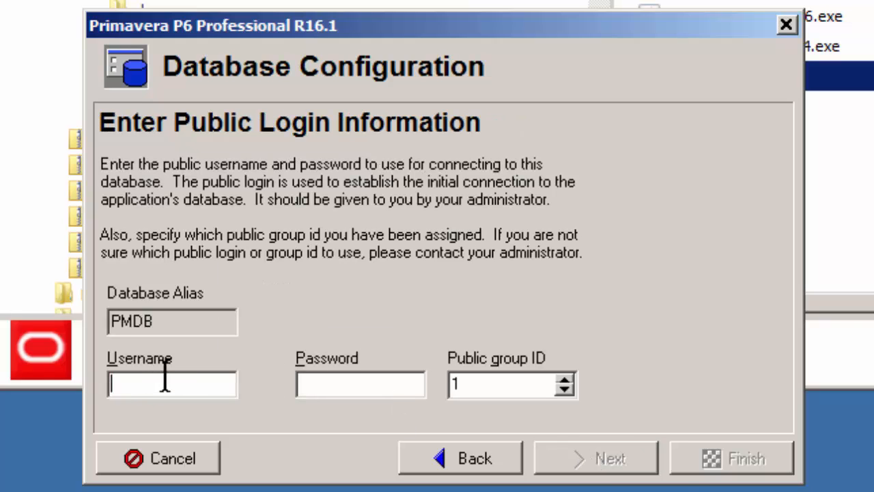
{"action": "type", "text": "pub"}
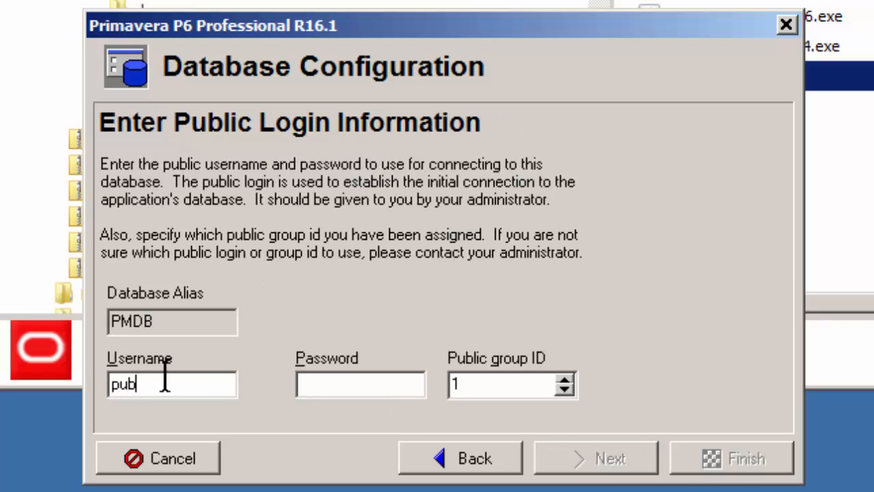
{"action": "type", "text": "user"}
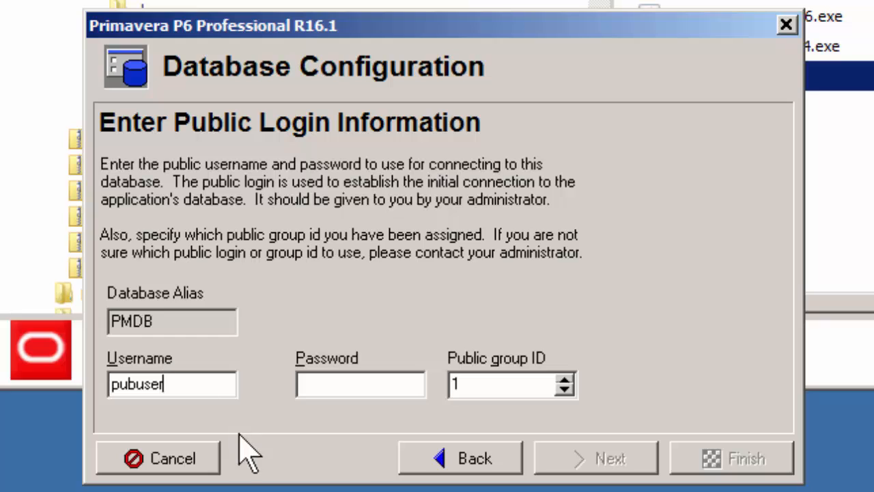
{"action": "type", "text": "**"}
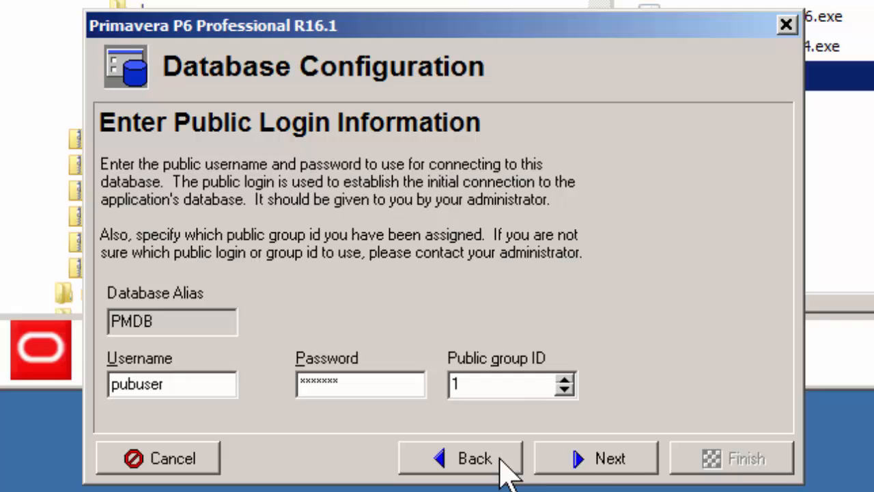
Test the database connection successfully and finish the configuration, returning to the P6 login
{"action": "left_click", "coordinate": [600, 458]}
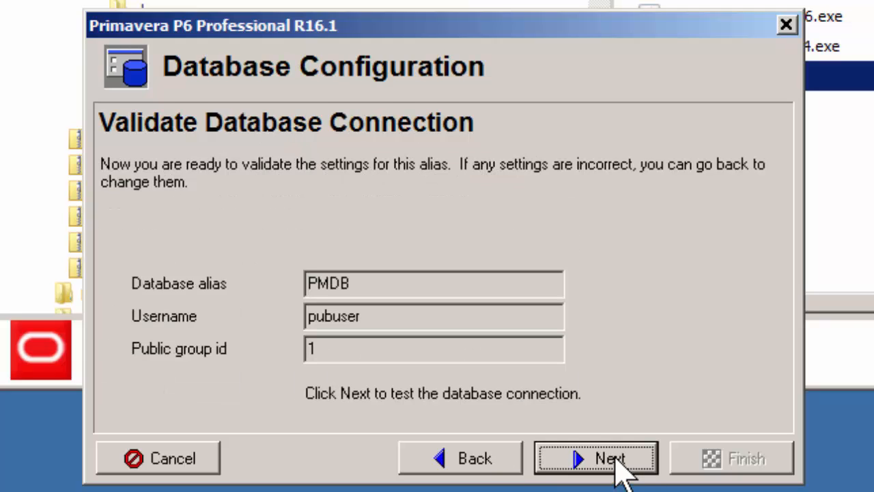
{"action": "left_click", "coordinate": [607, 458]}
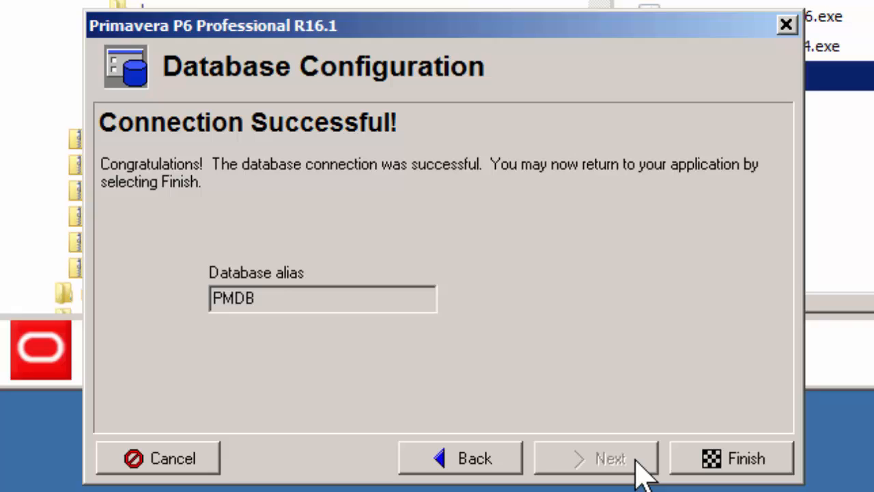
{"action": "left_click", "coordinate": [740, 458]}
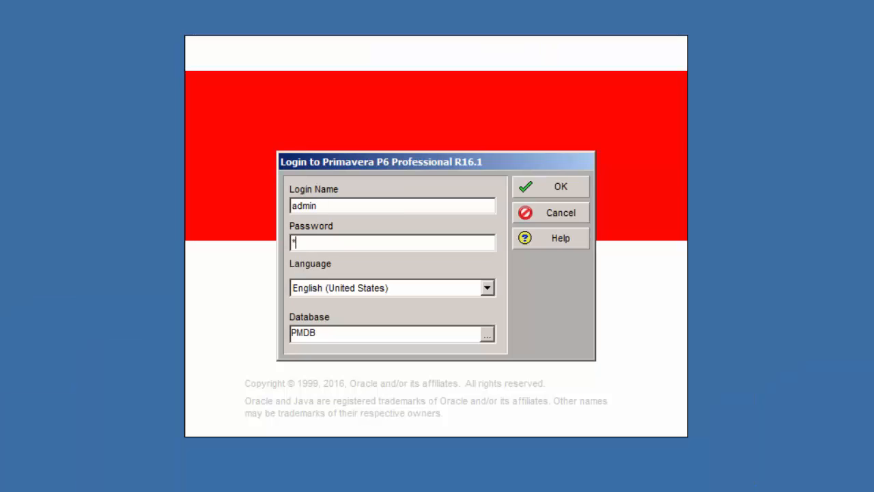
Log in as admin to the PMDB database and land on the Projects view
{"action": "left_click", "coordinate": [560, 186]}
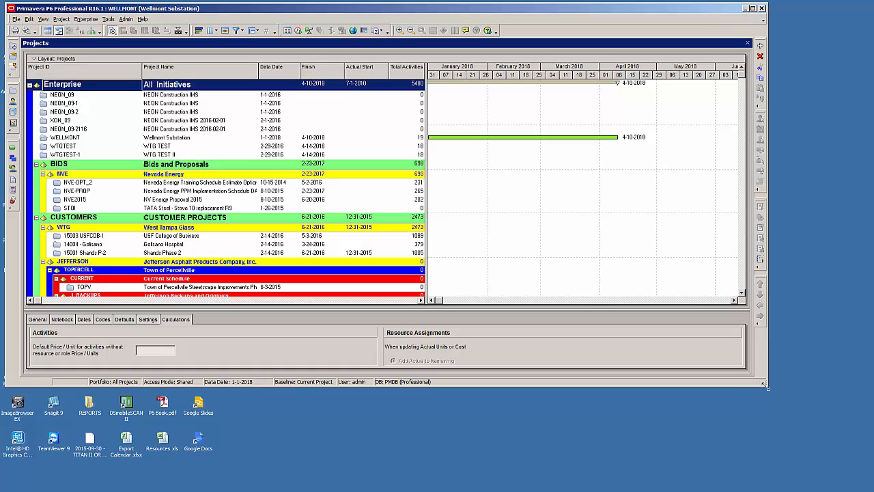
{"action": "left_click", "coordinate": [753, 8]}
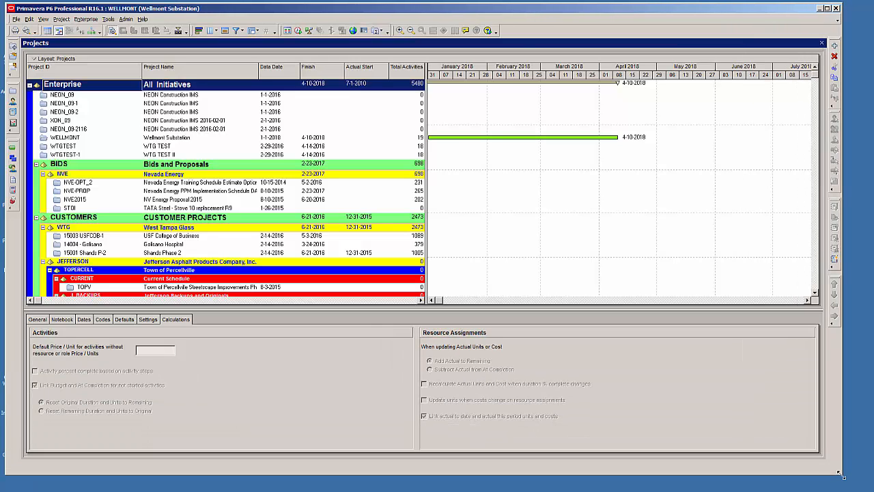